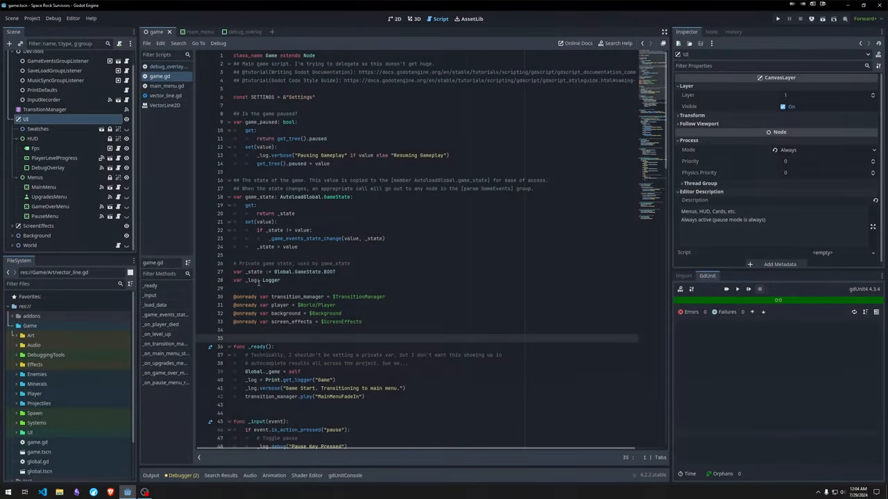
Show vector_line.gd with the Output panel, then run Space Rock Survivors in a debug window (F5).
scroll(down, 3)
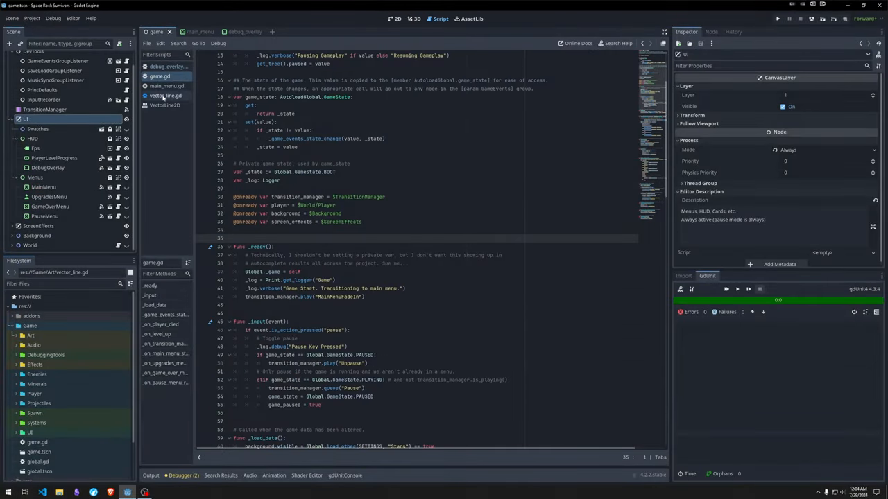
click(163, 94)
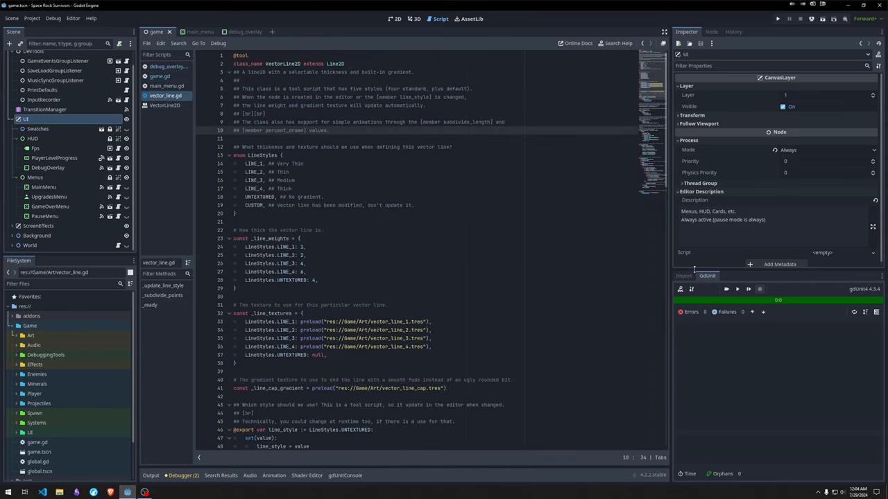
click(747, 290)
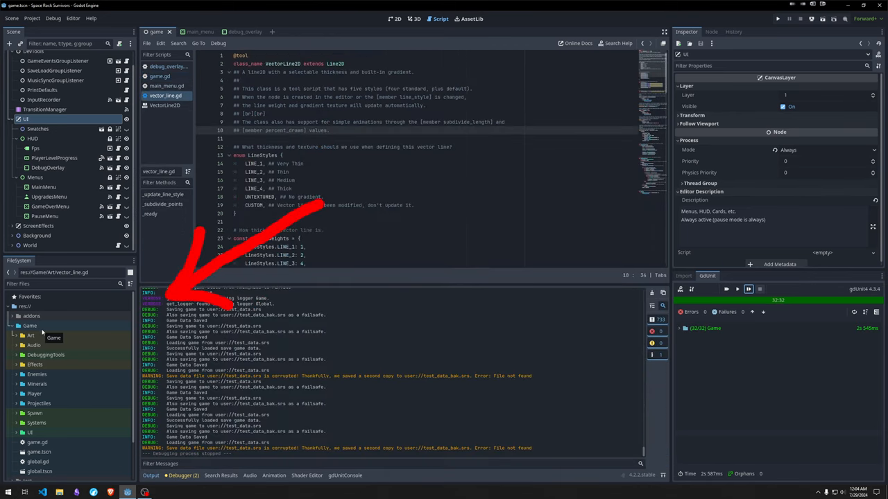
click(777, 19)
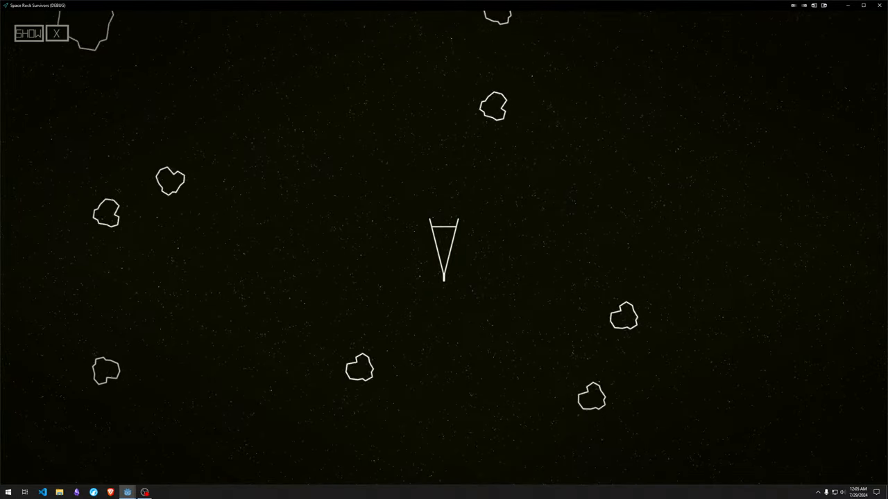